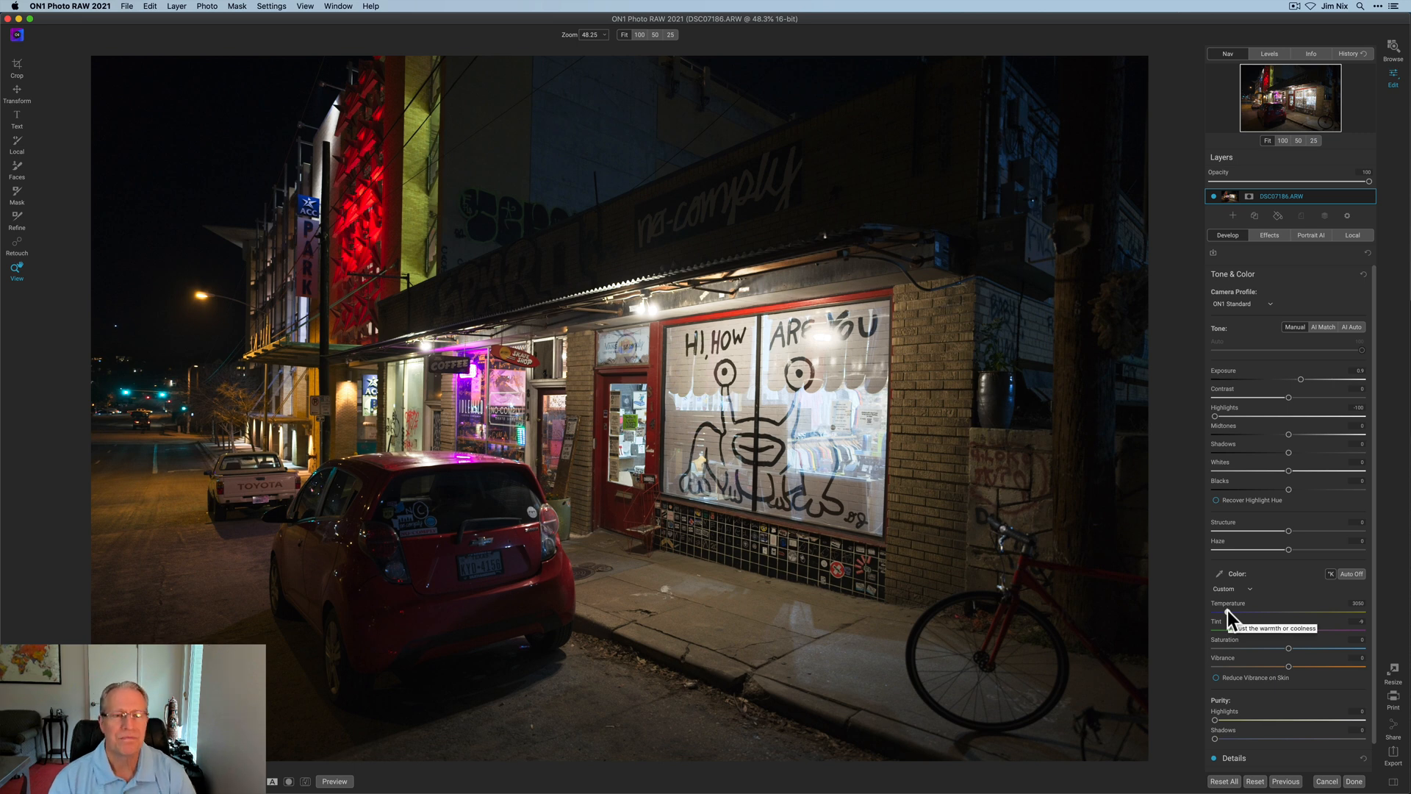
# Add an HDR Look filter from the Effects filter list to the night street photo.
pyautogui.click(334, 781)
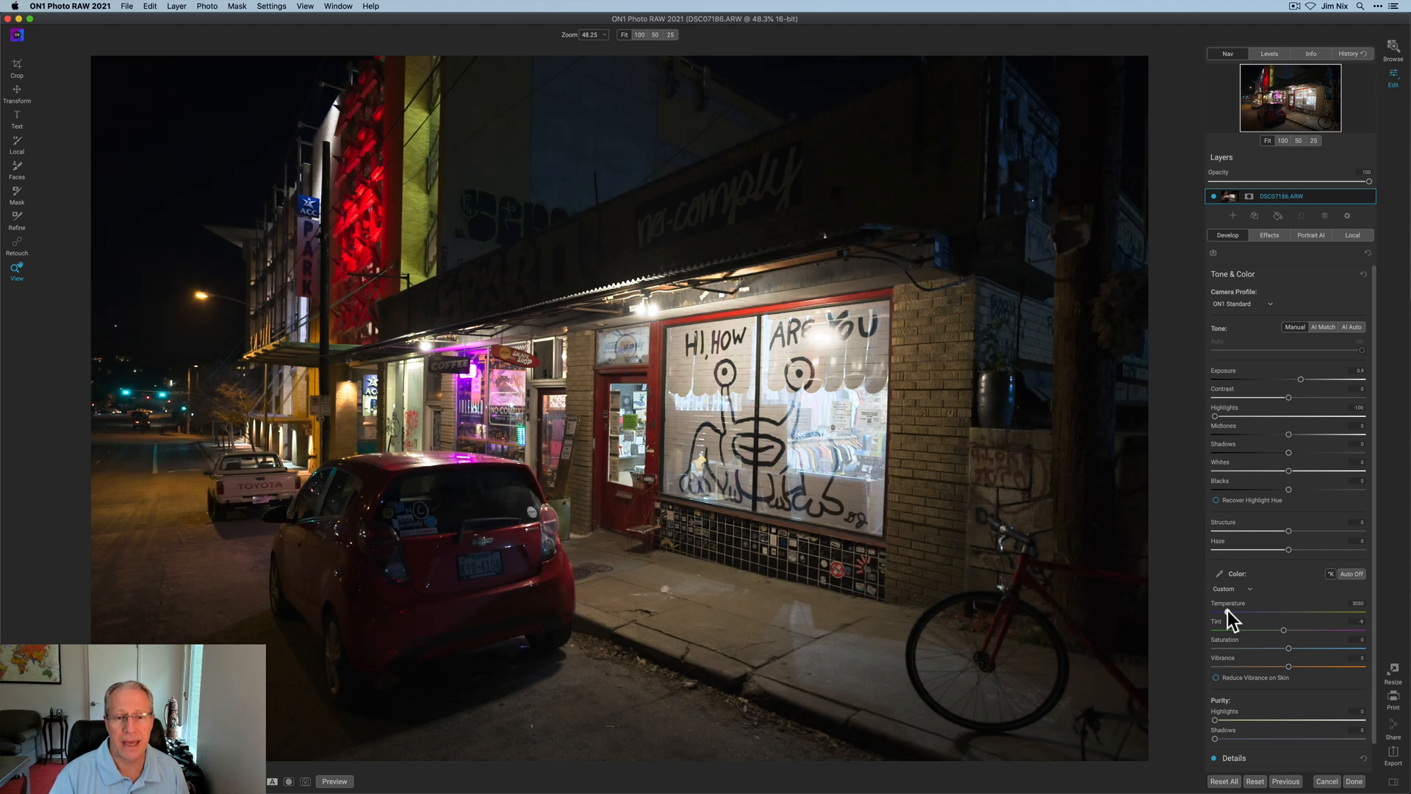
pyautogui.moveTo(1273, 251)
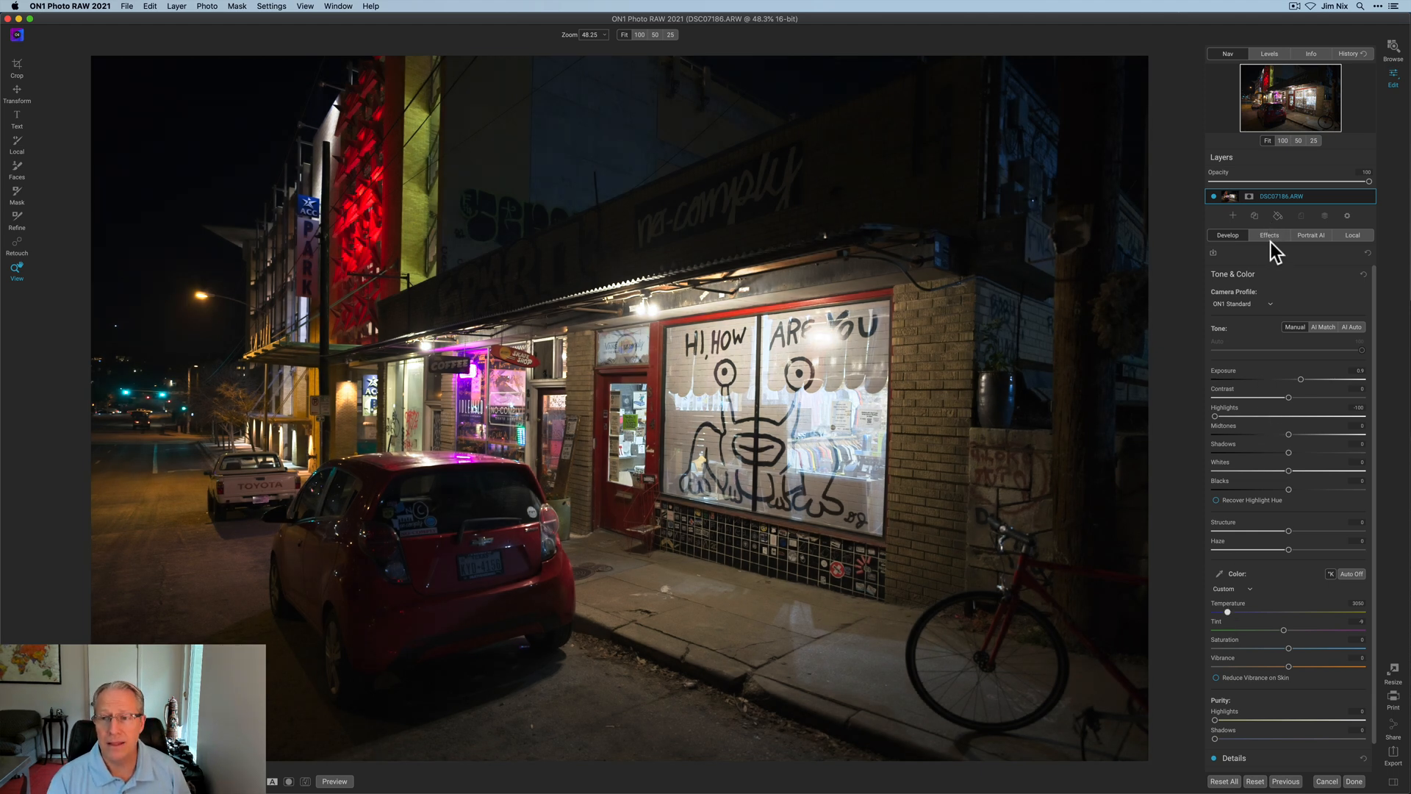
pyautogui.click(1269, 235)
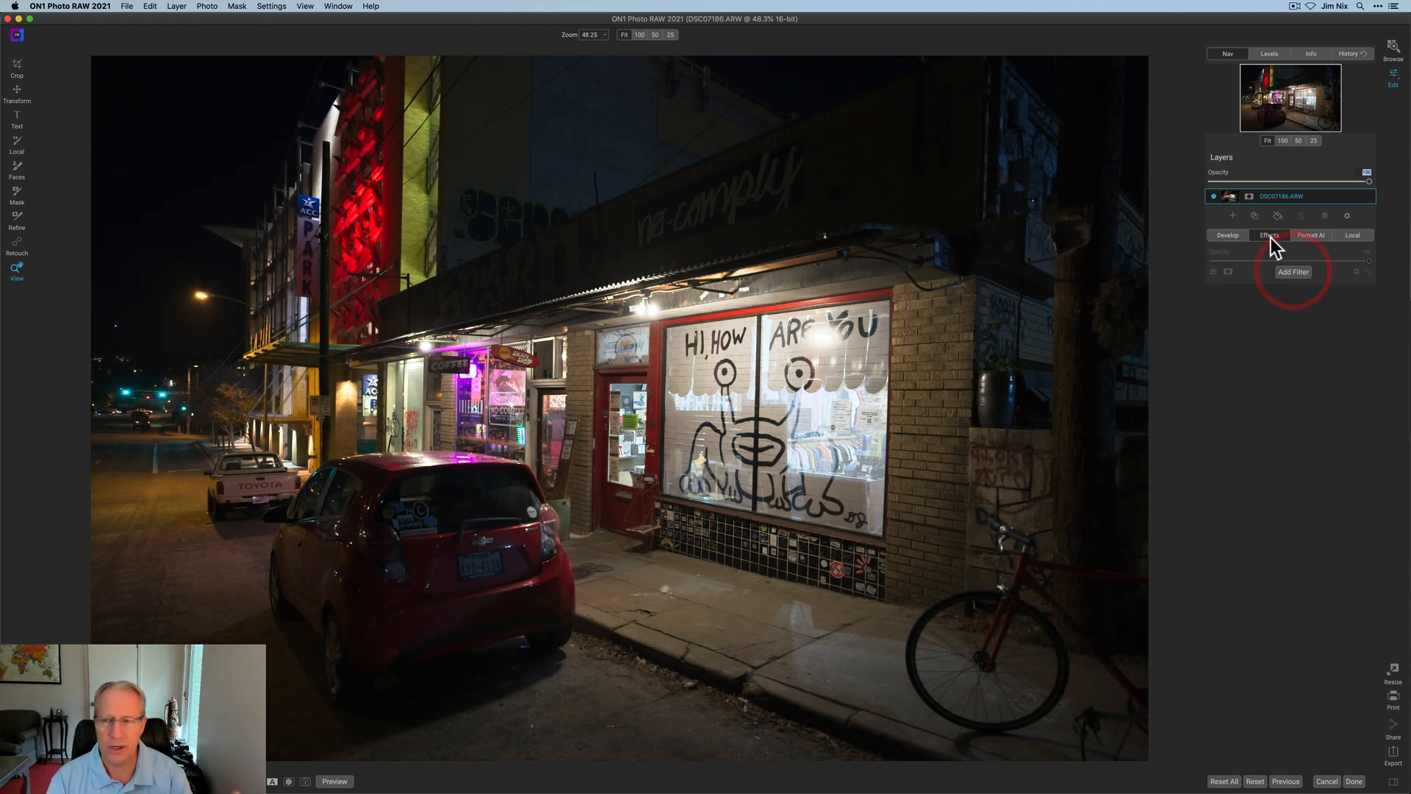
pyautogui.click(1292, 272)
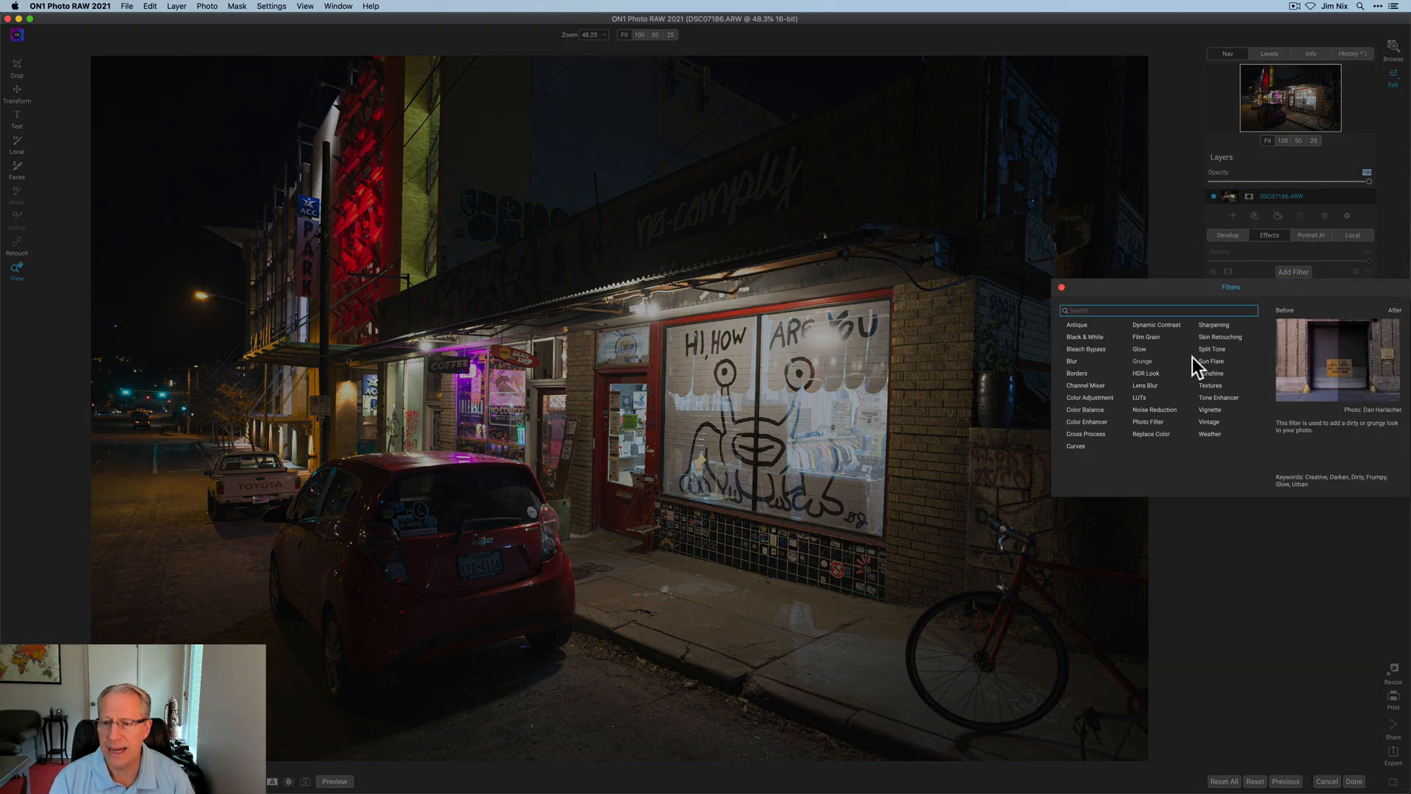
pyautogui.click(1145, 371)
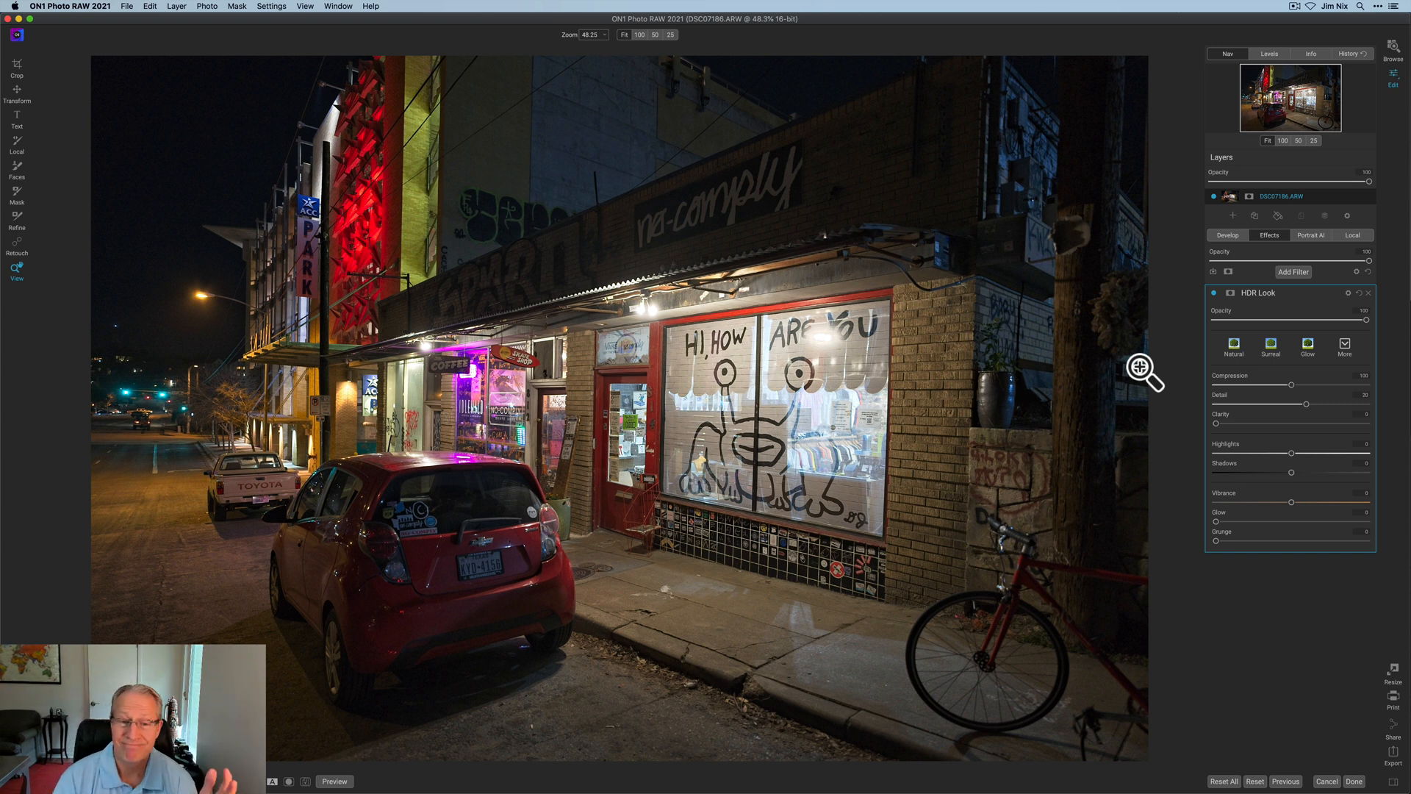
pyautogui.moveTo(1268, 304)
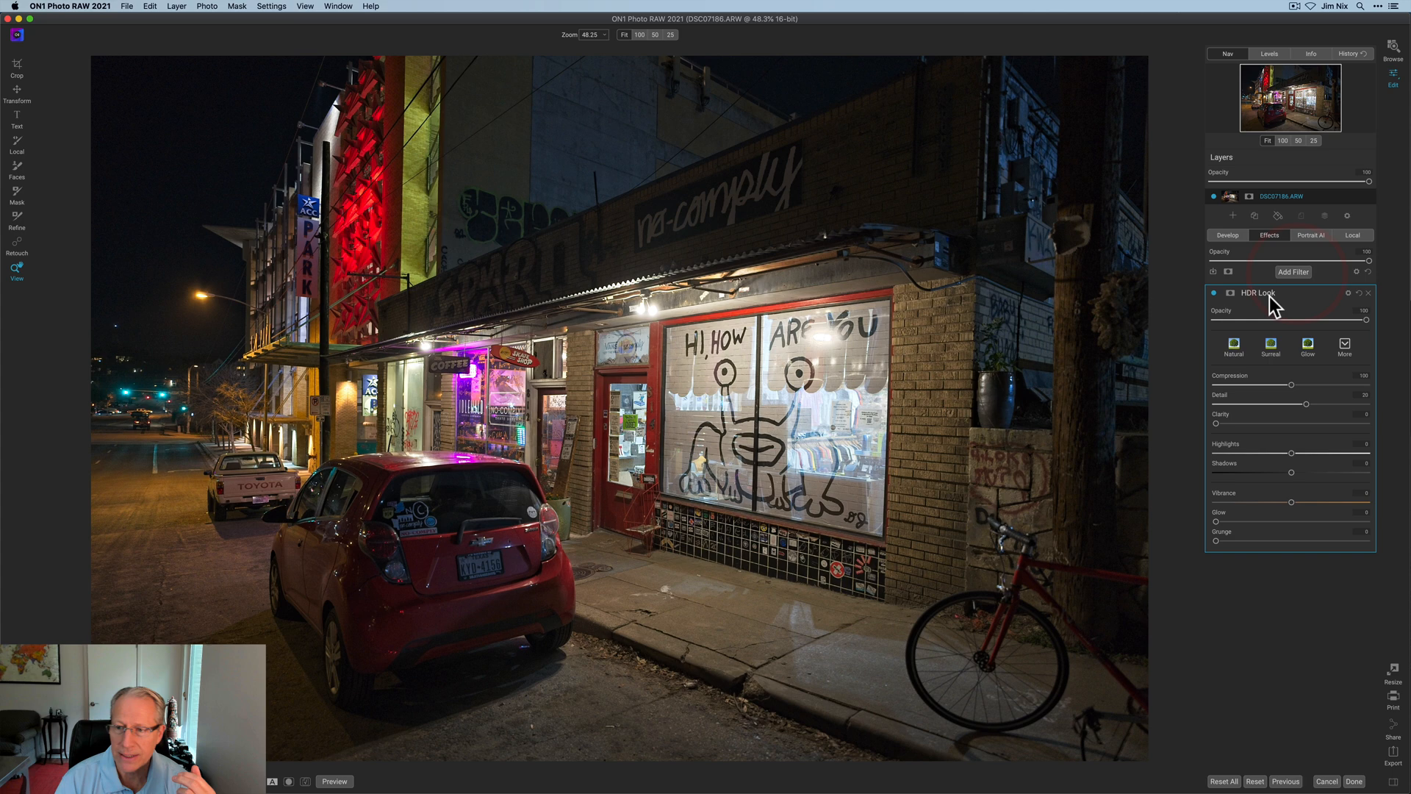
# Add a Color Balance filter above HDR Look and give the Shadows a blue tint.
pyautogui.click(1292, 272)
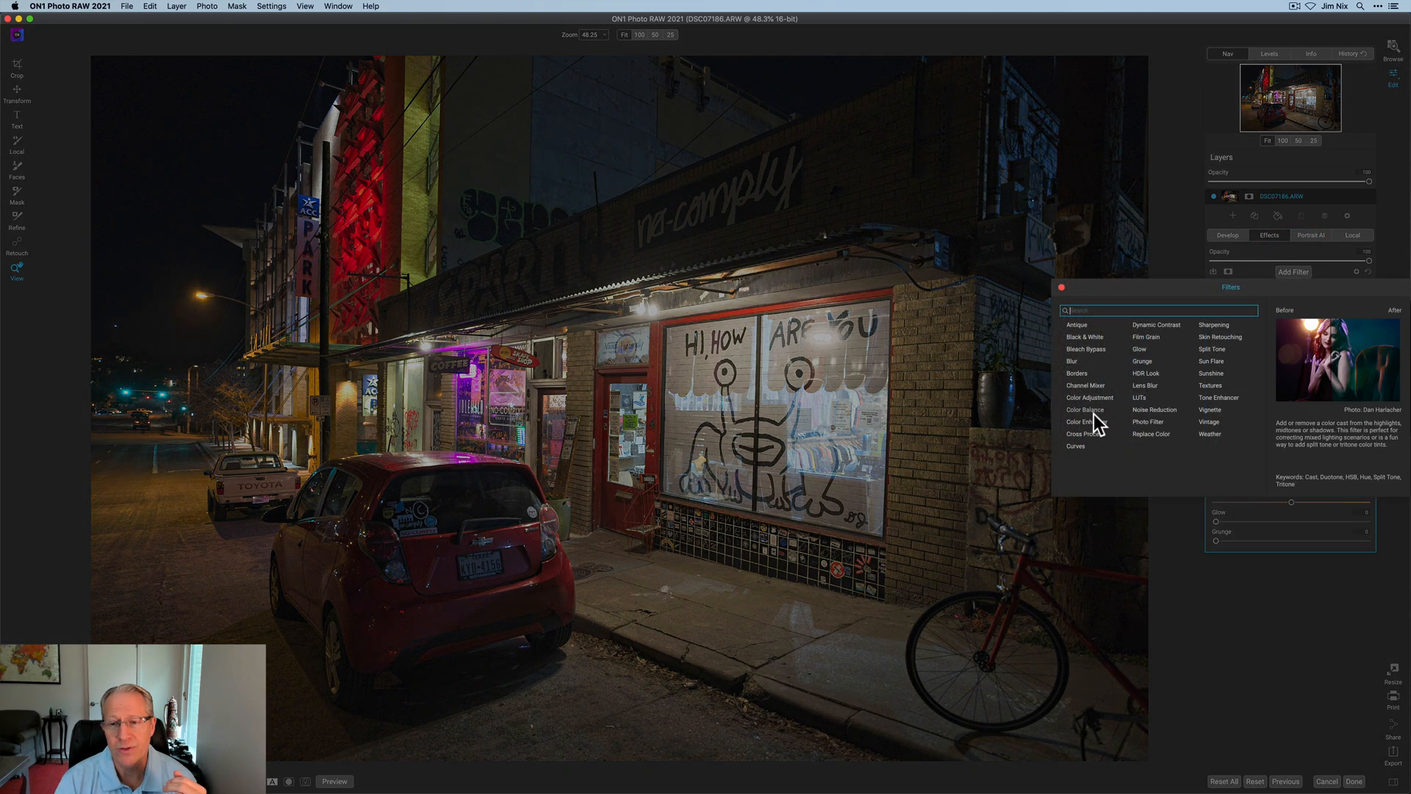
pyautogui.moveTo(1100, 423)
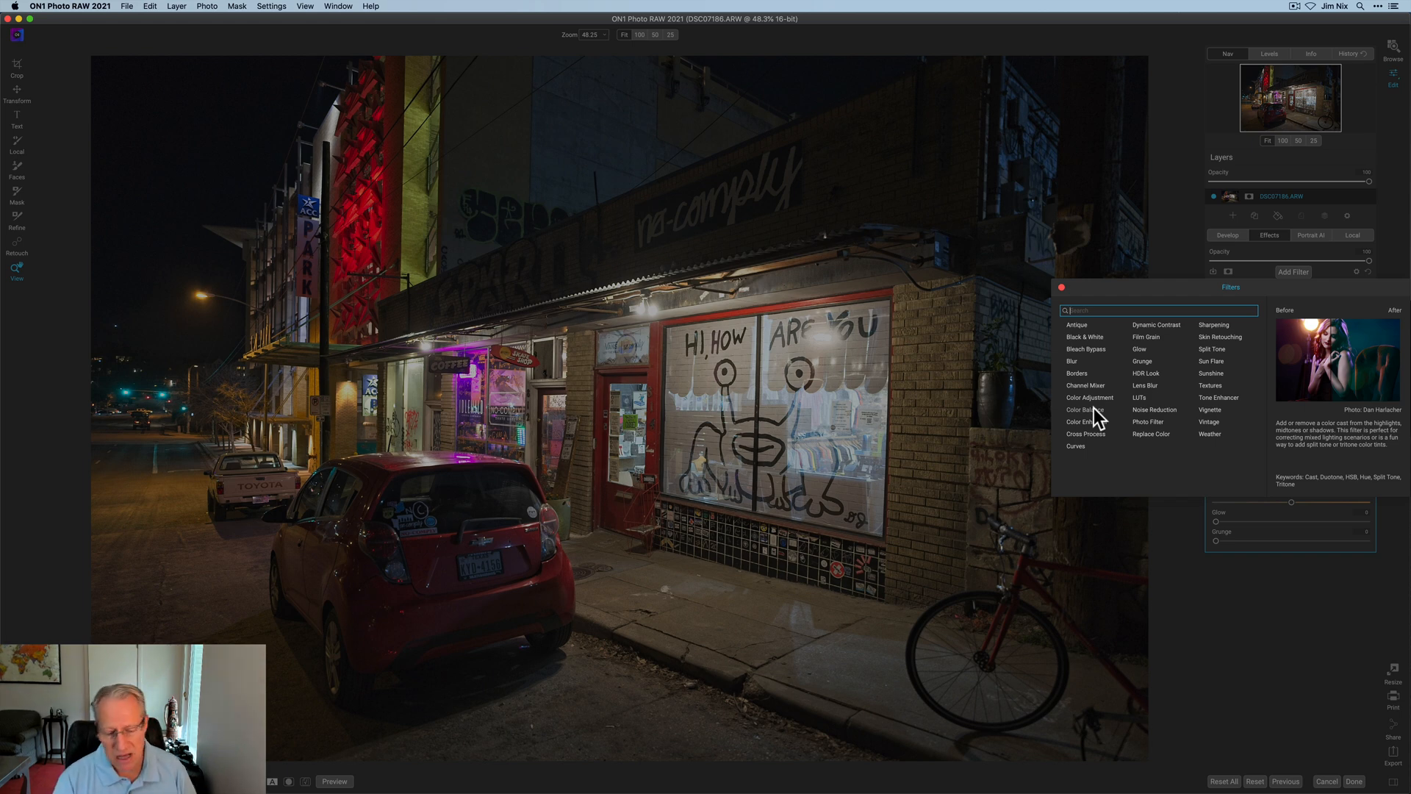
pyautogui.click(1083, 410)
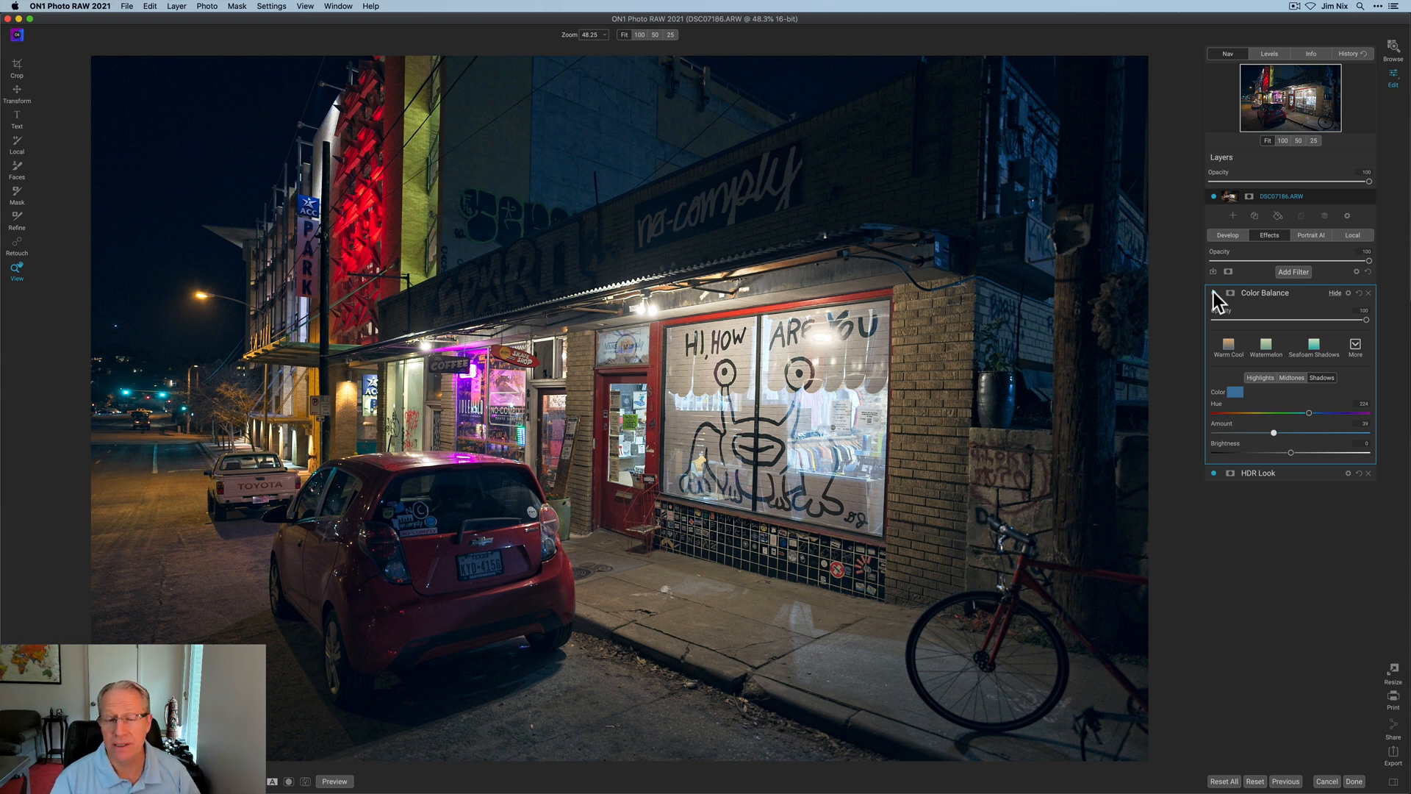
pyautogui.click(1213, 293)
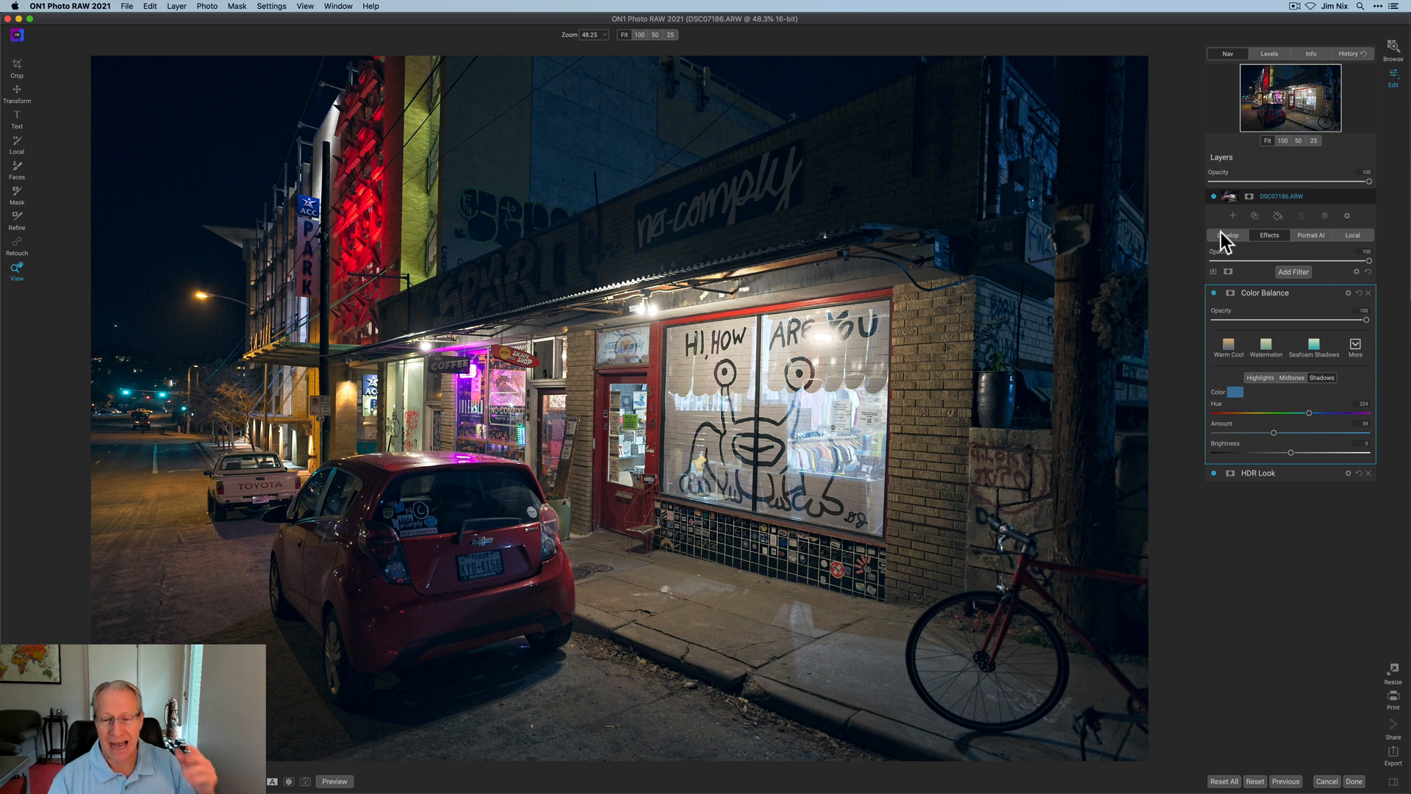
pyautogui.moveTo(1258, 323)
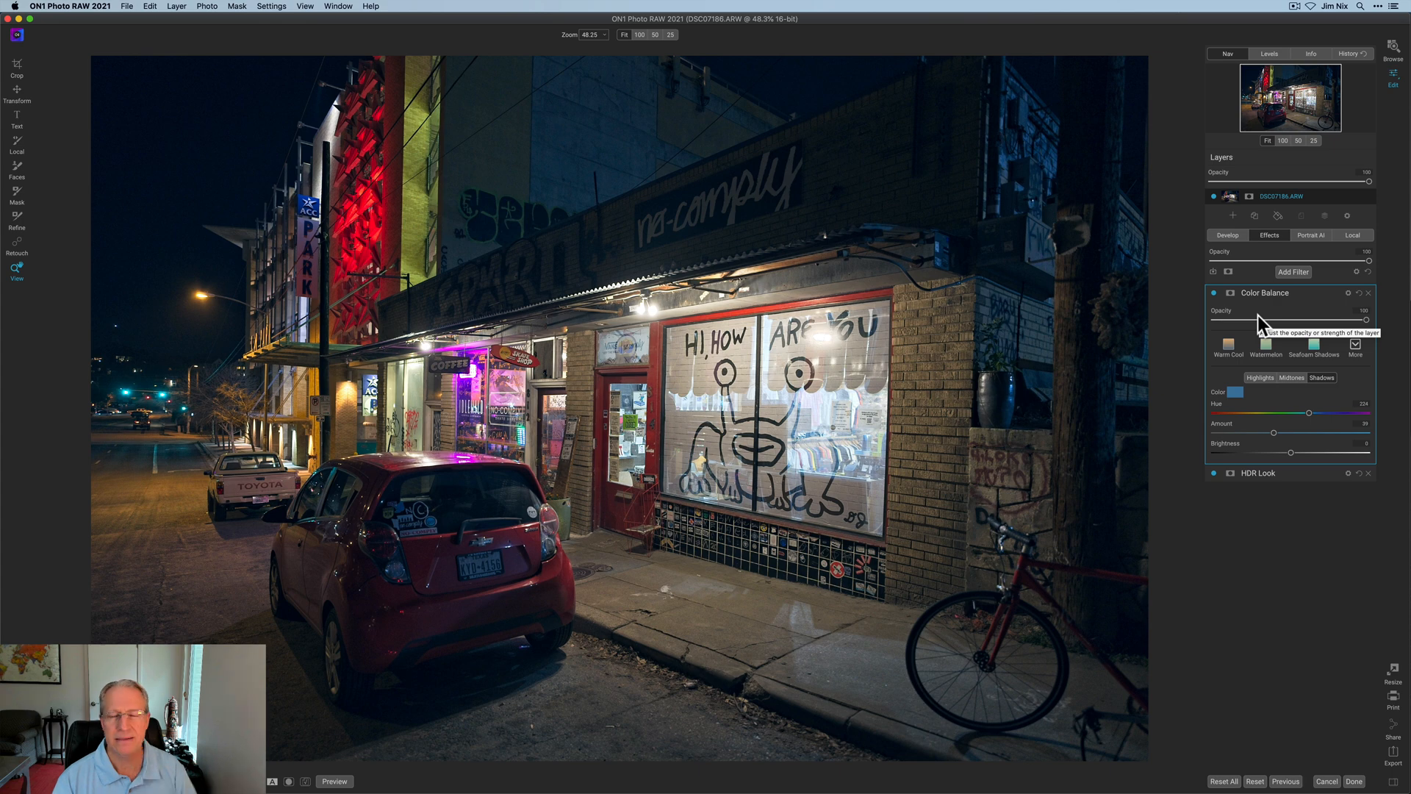
pyautogui.moveTo(1301, 278)
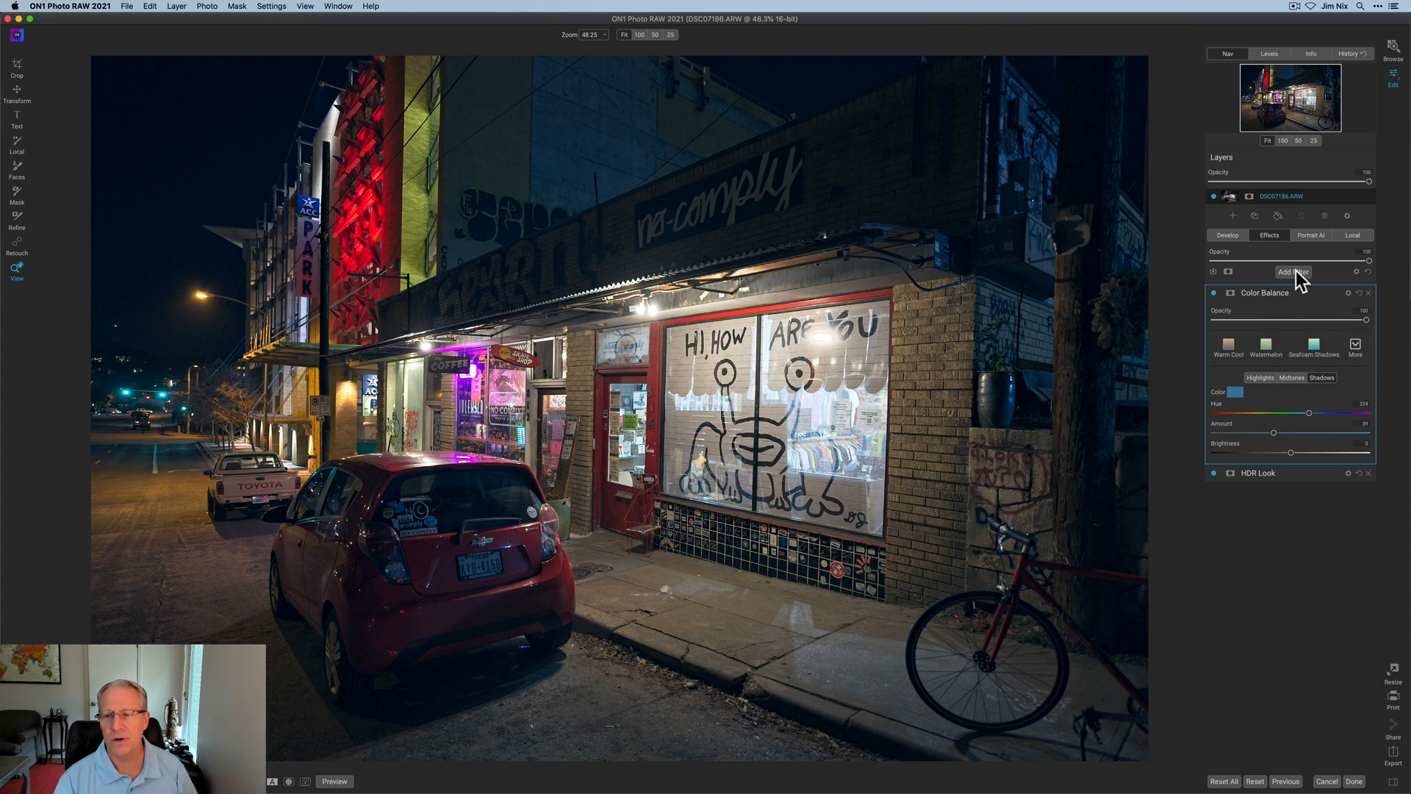
# Add a LUTs filter on top of the stack and apply the Campari look from the More list.
pyautogui.click(1294, 272)
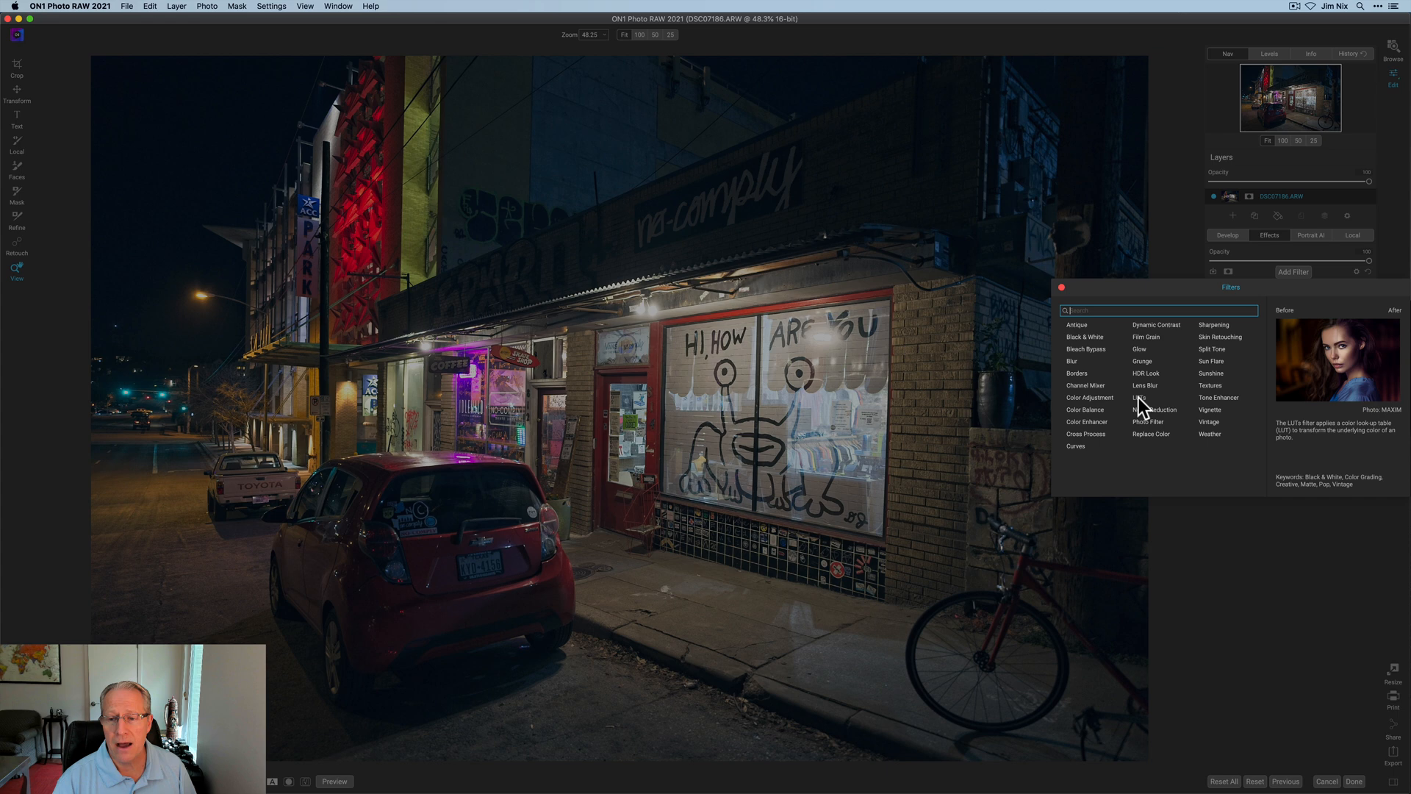
pyautogui.click(1136, 398)
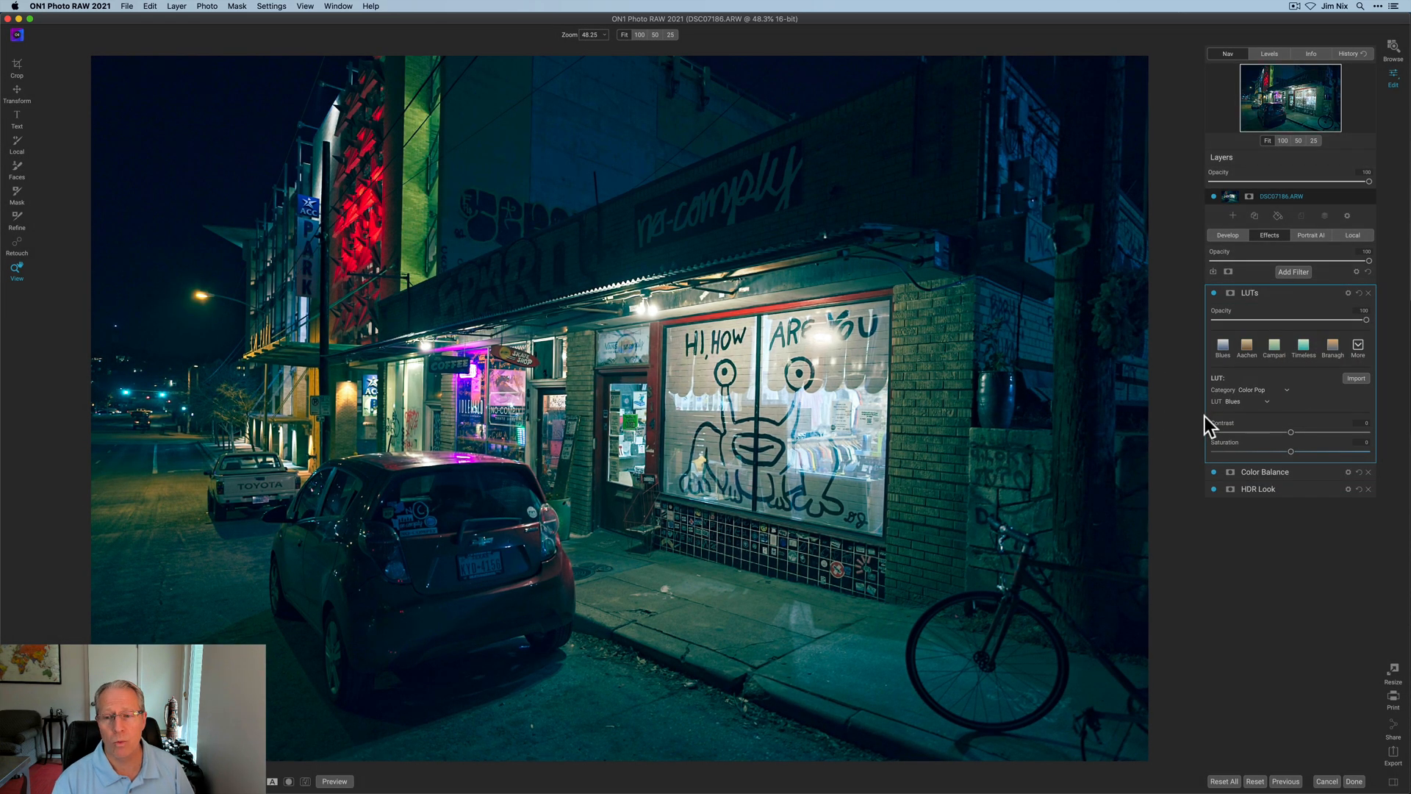
pyautogui.moveTo(1272, 428)
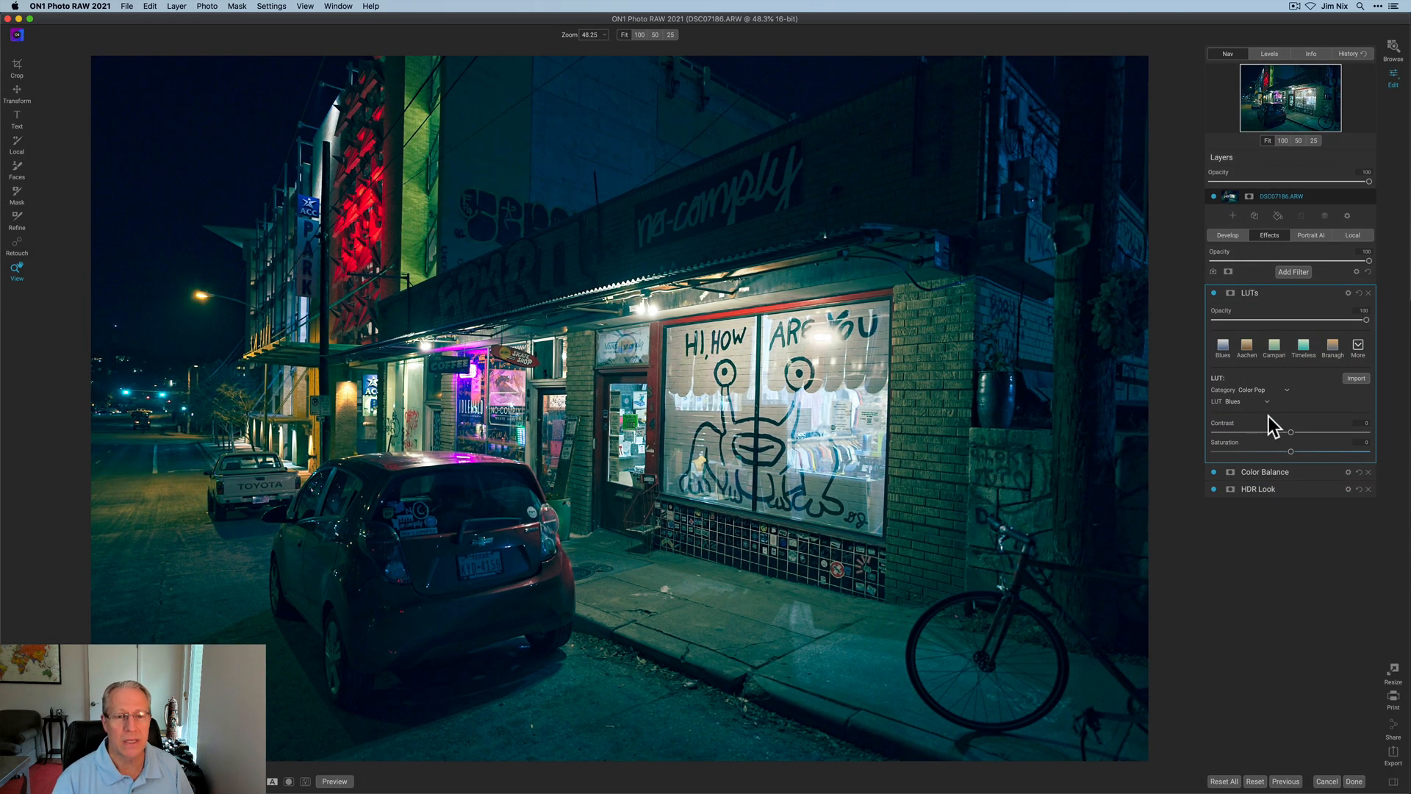
pyautogui.click(1357, 347)
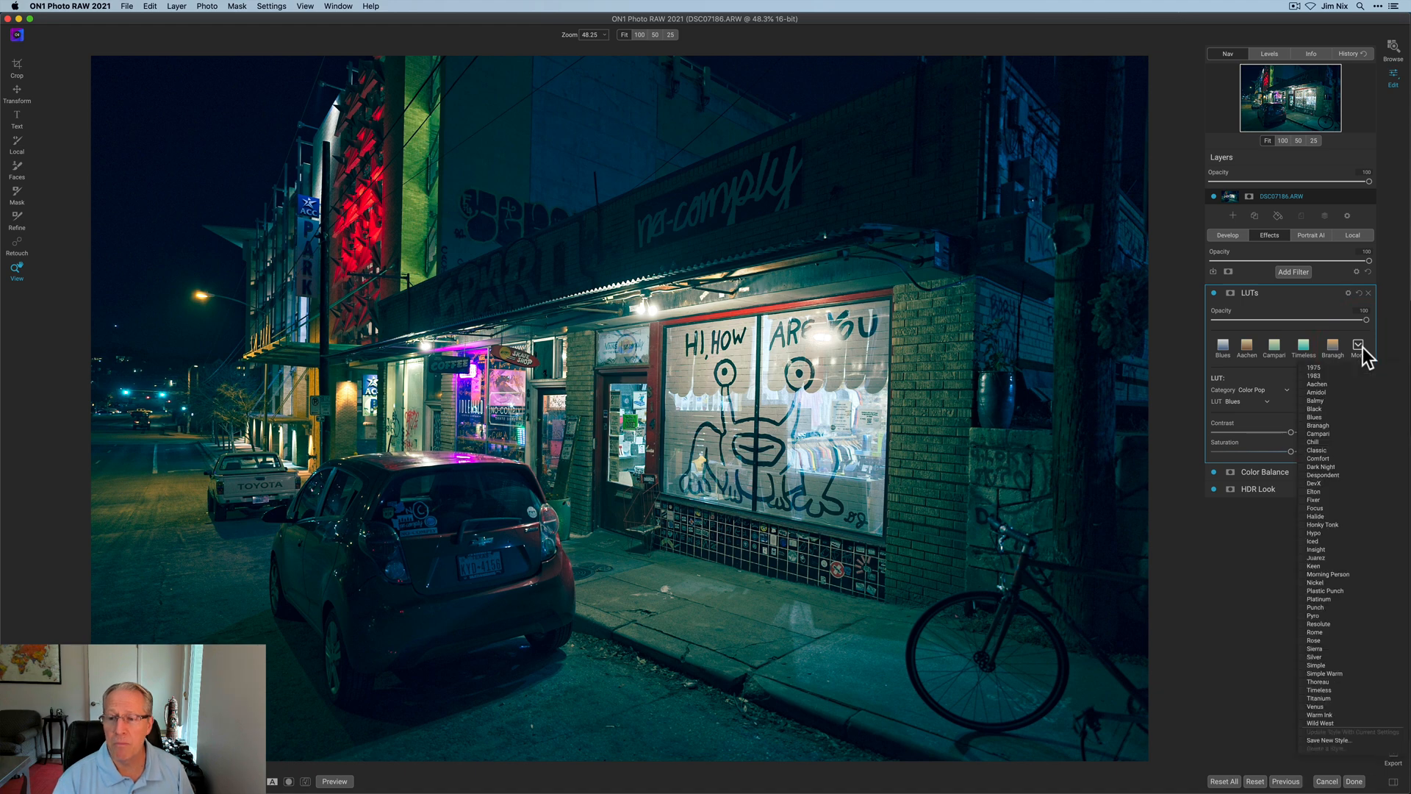
pyautogui.click(1314, 484)
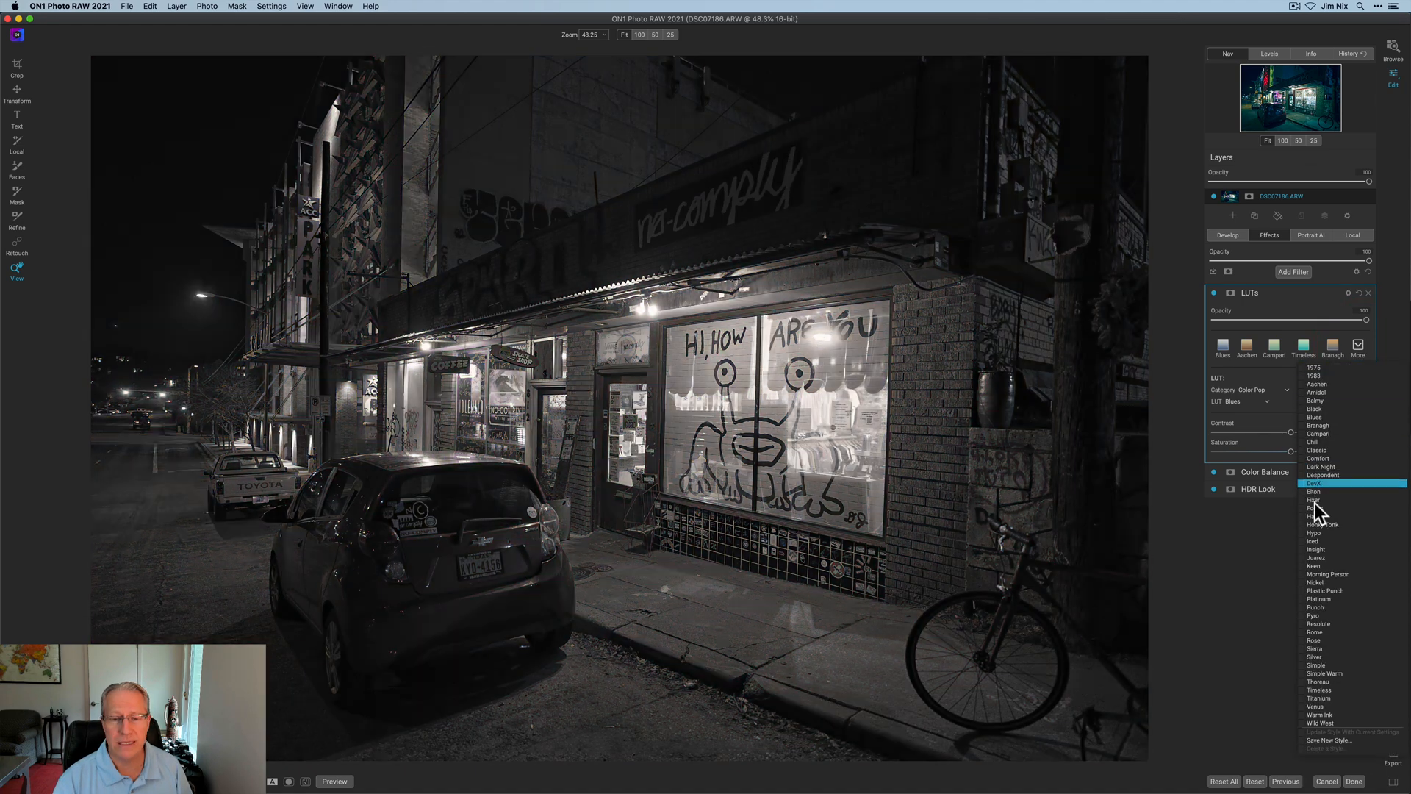
pyautogui.click(1323, 467)
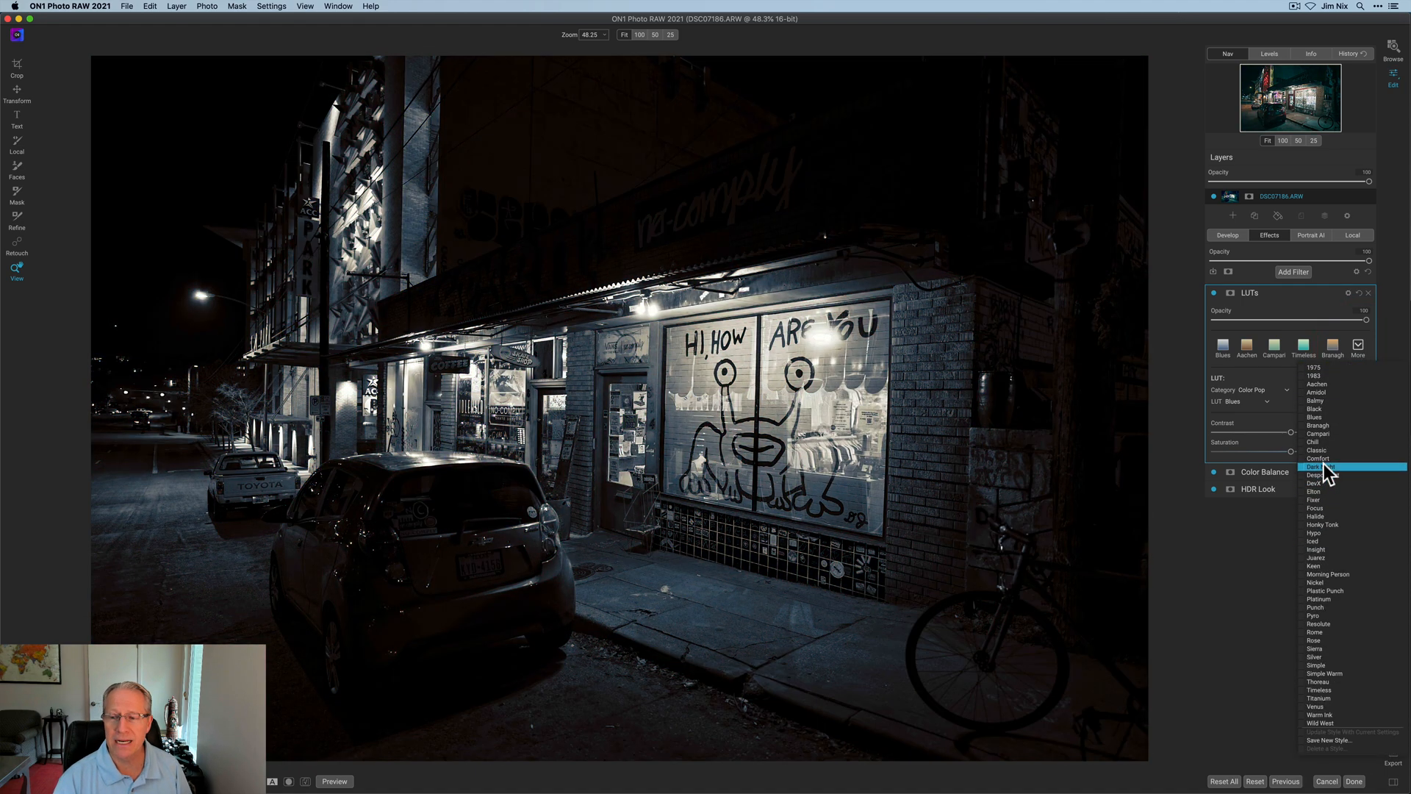
pyautogui.click(1317, 432)
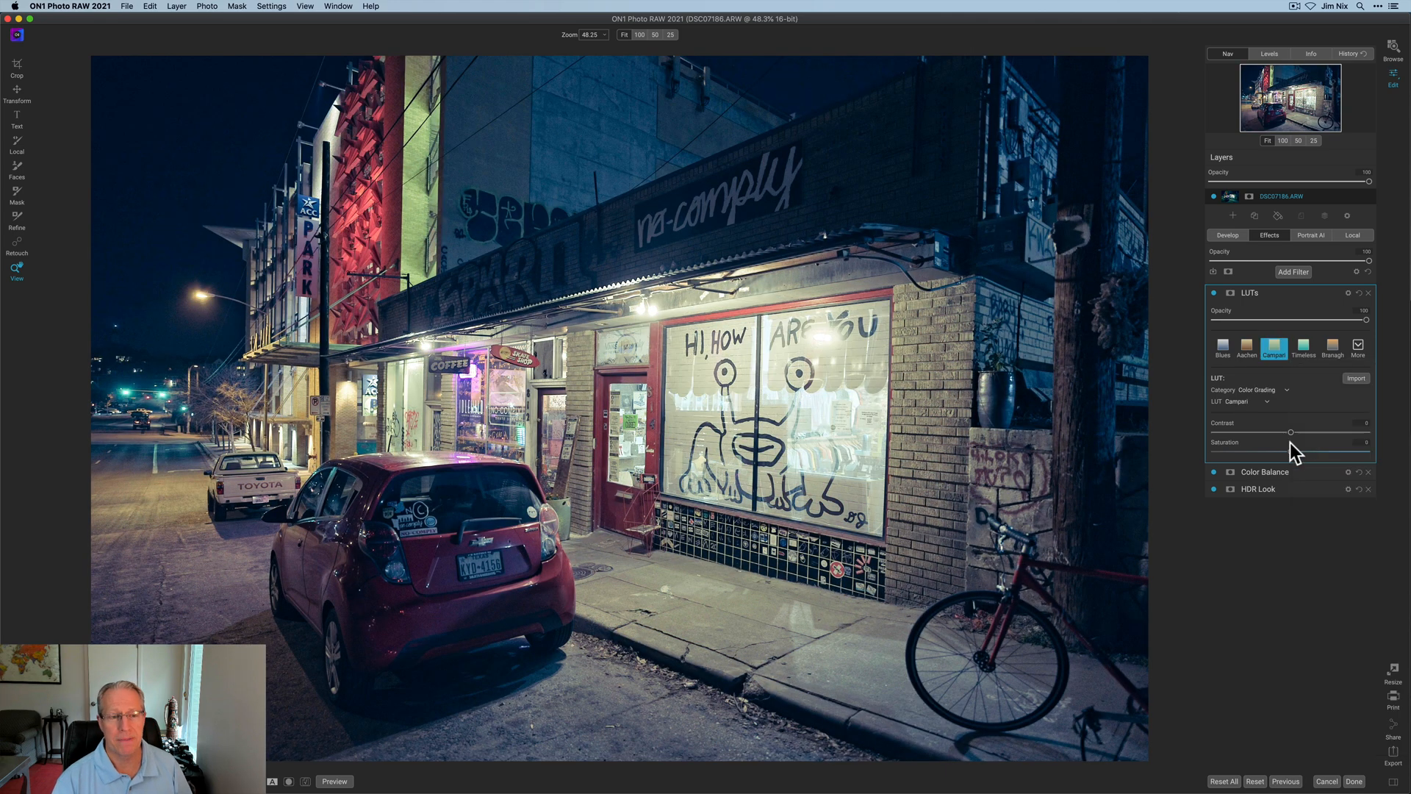
pyautogui.moveTo(1213, 450)
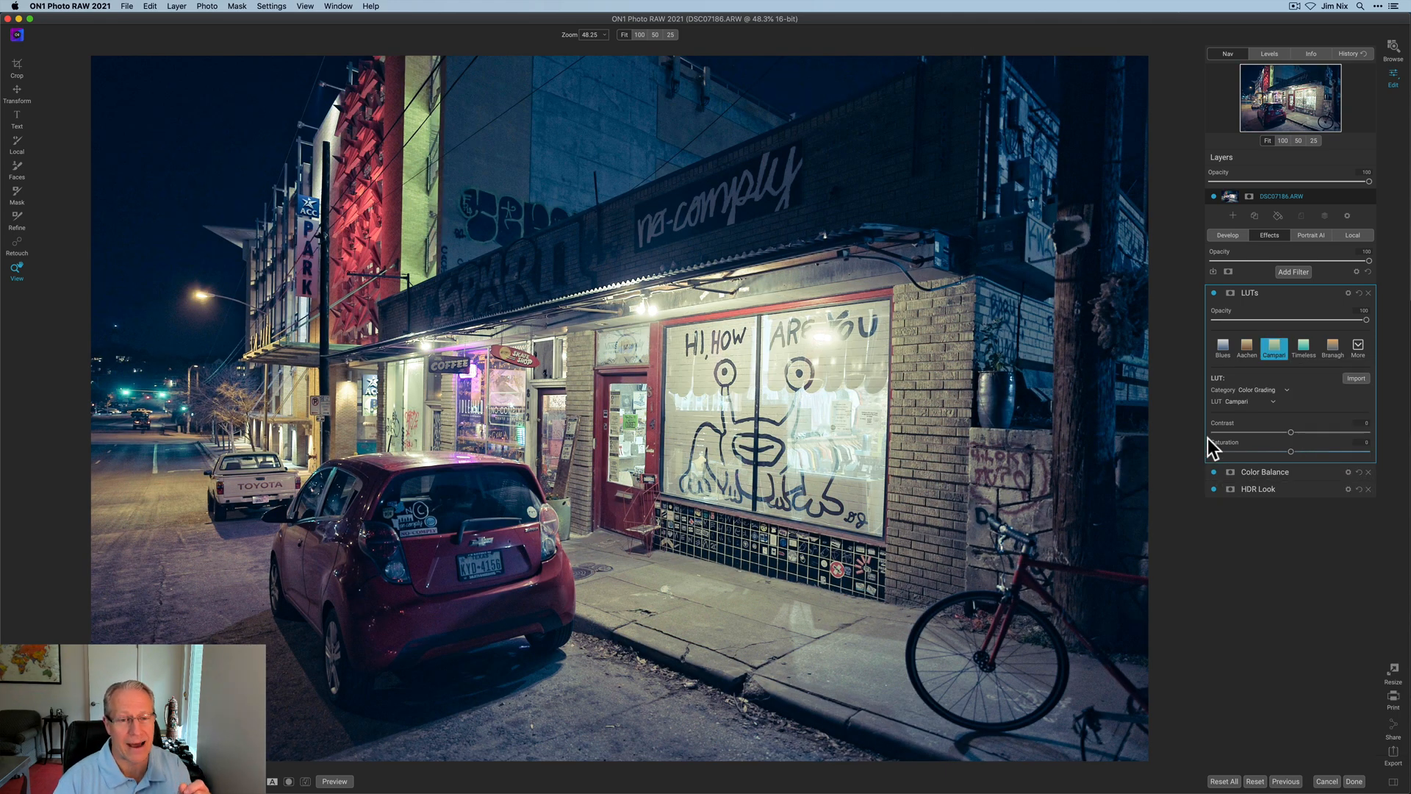
pyautogui.moveTo(1250, 472)
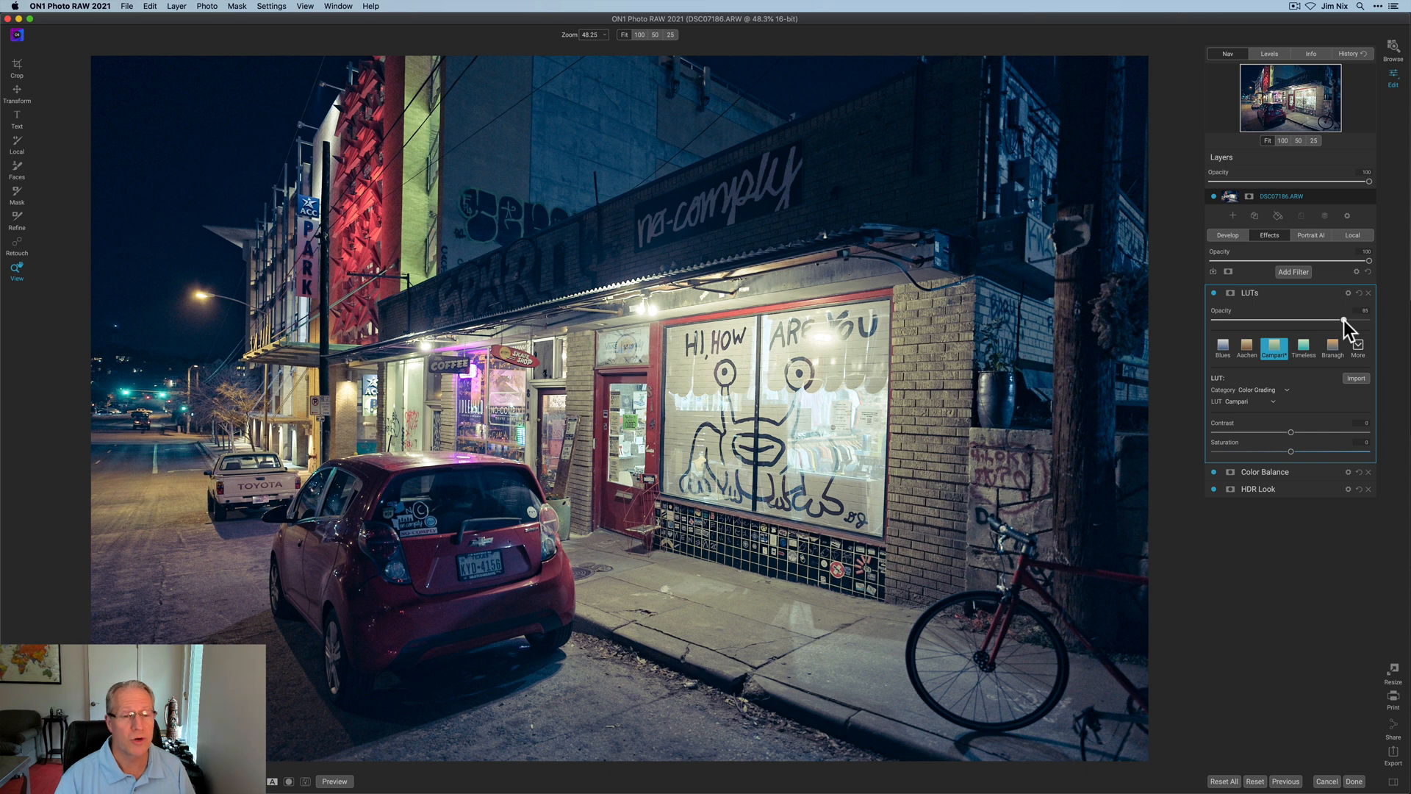
pyautogui.moveTo(1342, 326)
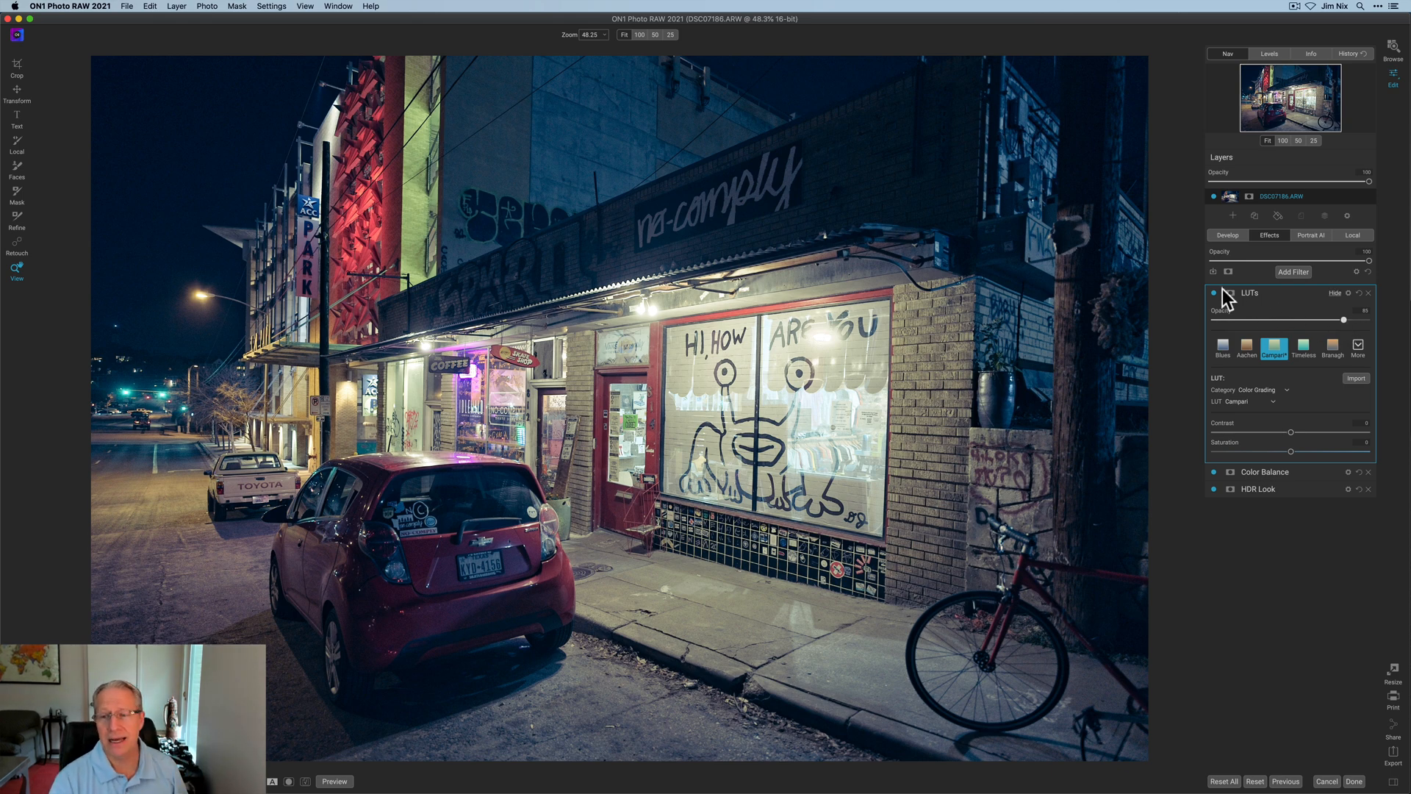
pyautogui.moveTo(1220, 302)
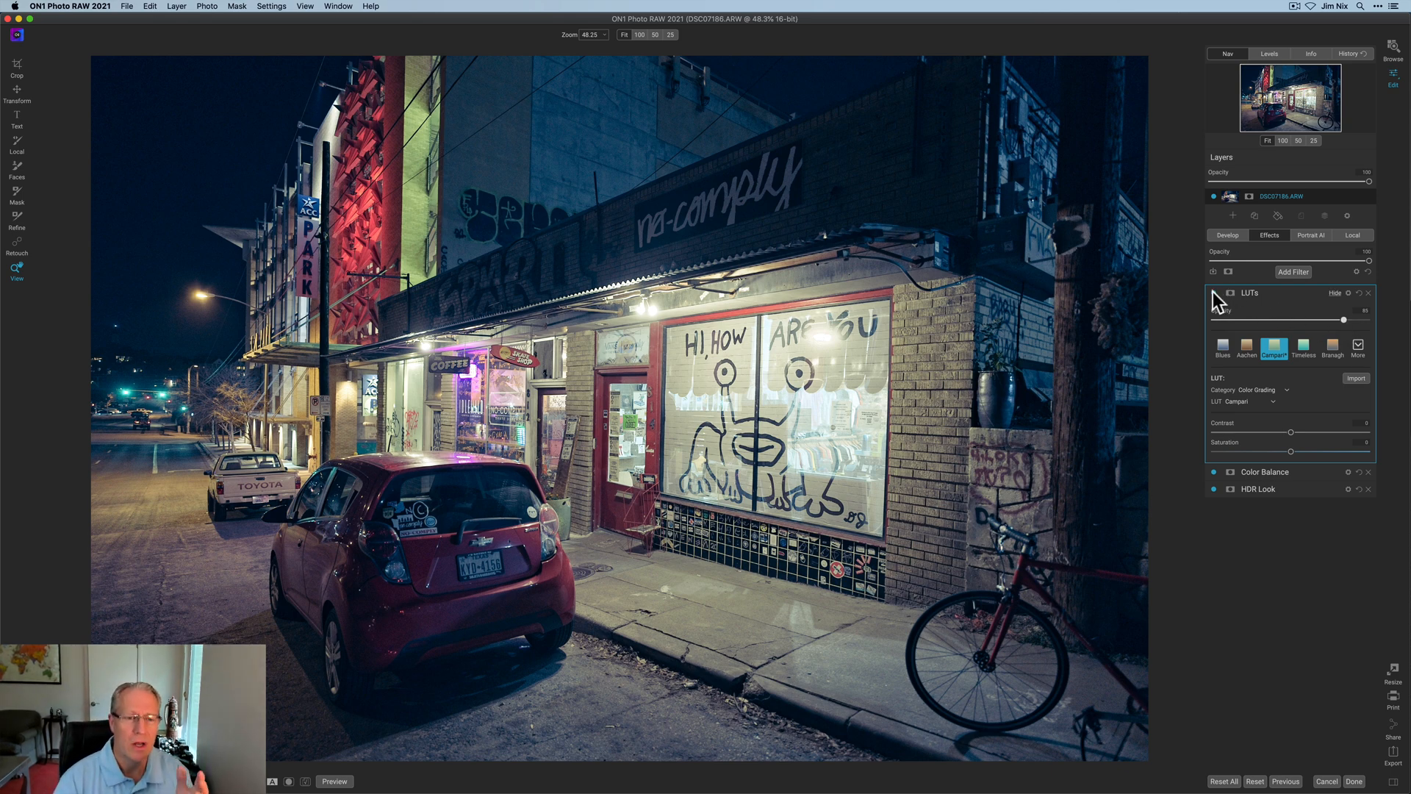
# Lower the Campari LUT opacity slightly and compare the photo with and without it.
pyautogui.click(1216, 292)
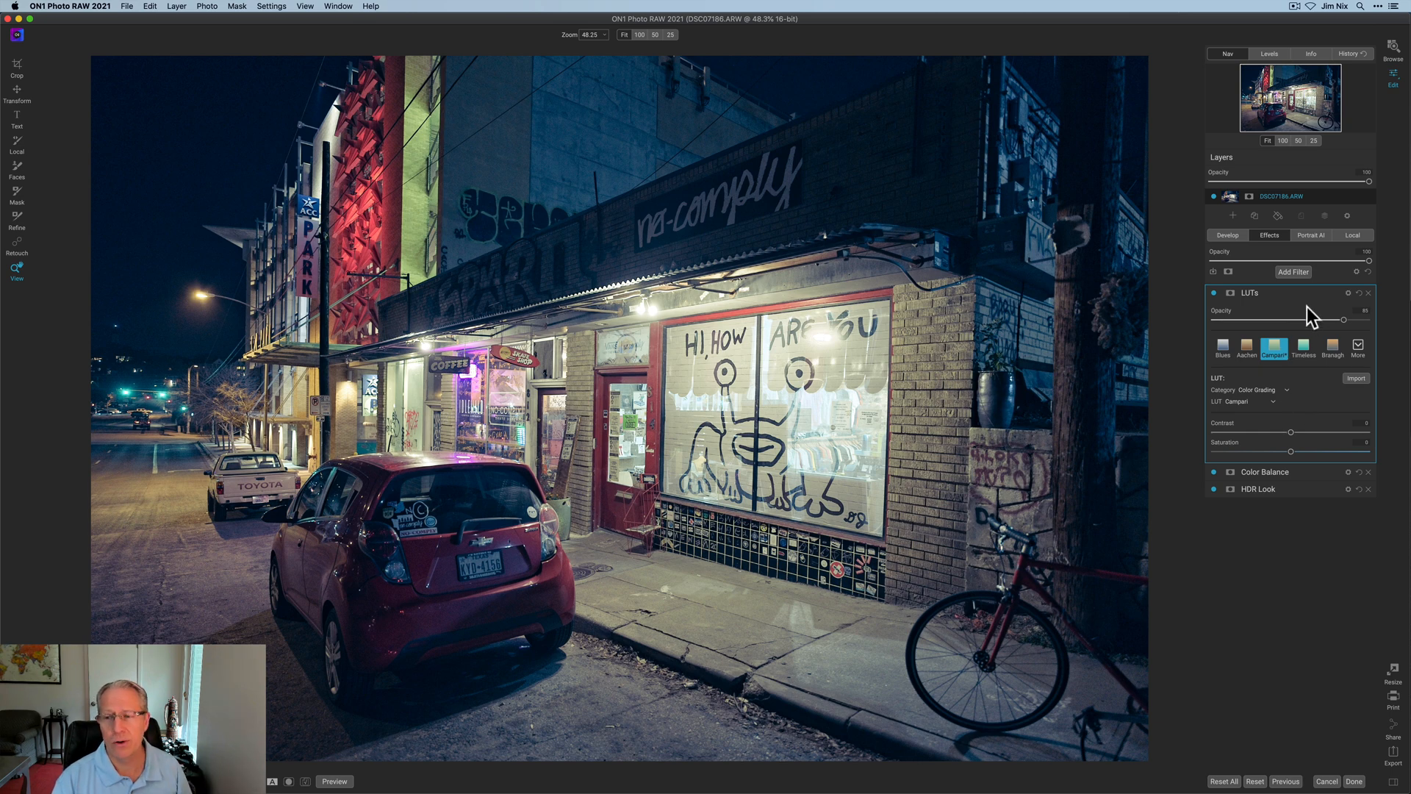
pyautogui.moveTo(1298, 278)
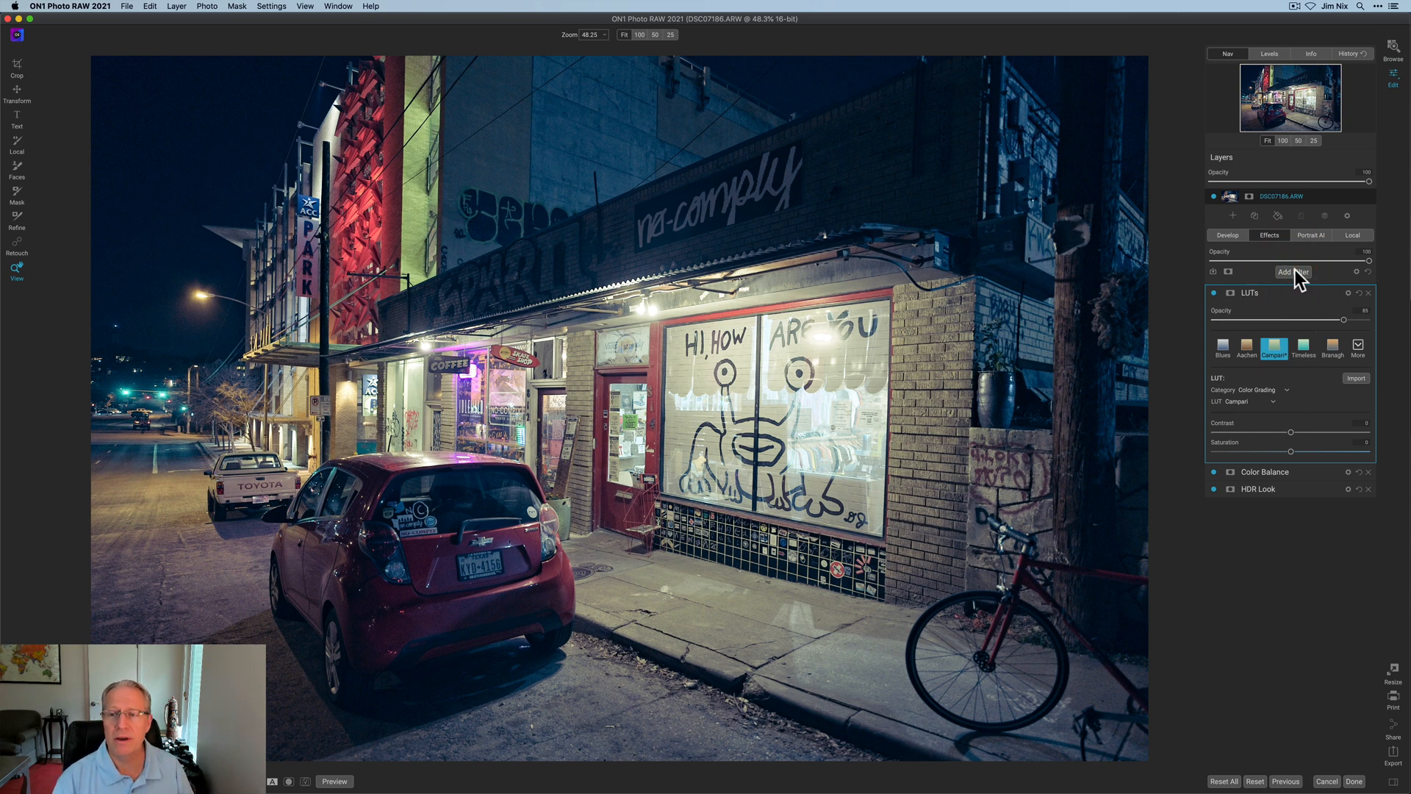
pyautogui.click(1294, 272)
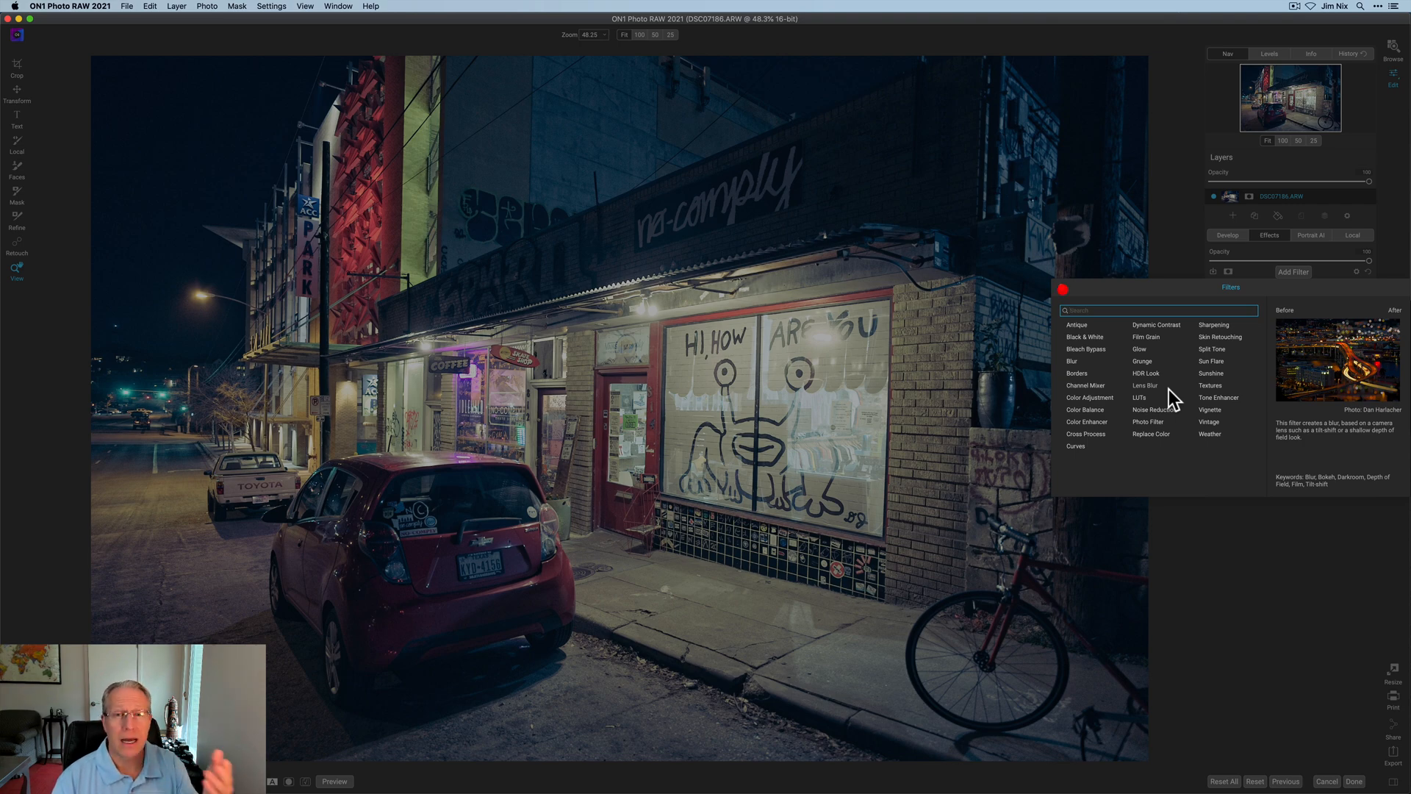
pyautogui.click(1139, 399)
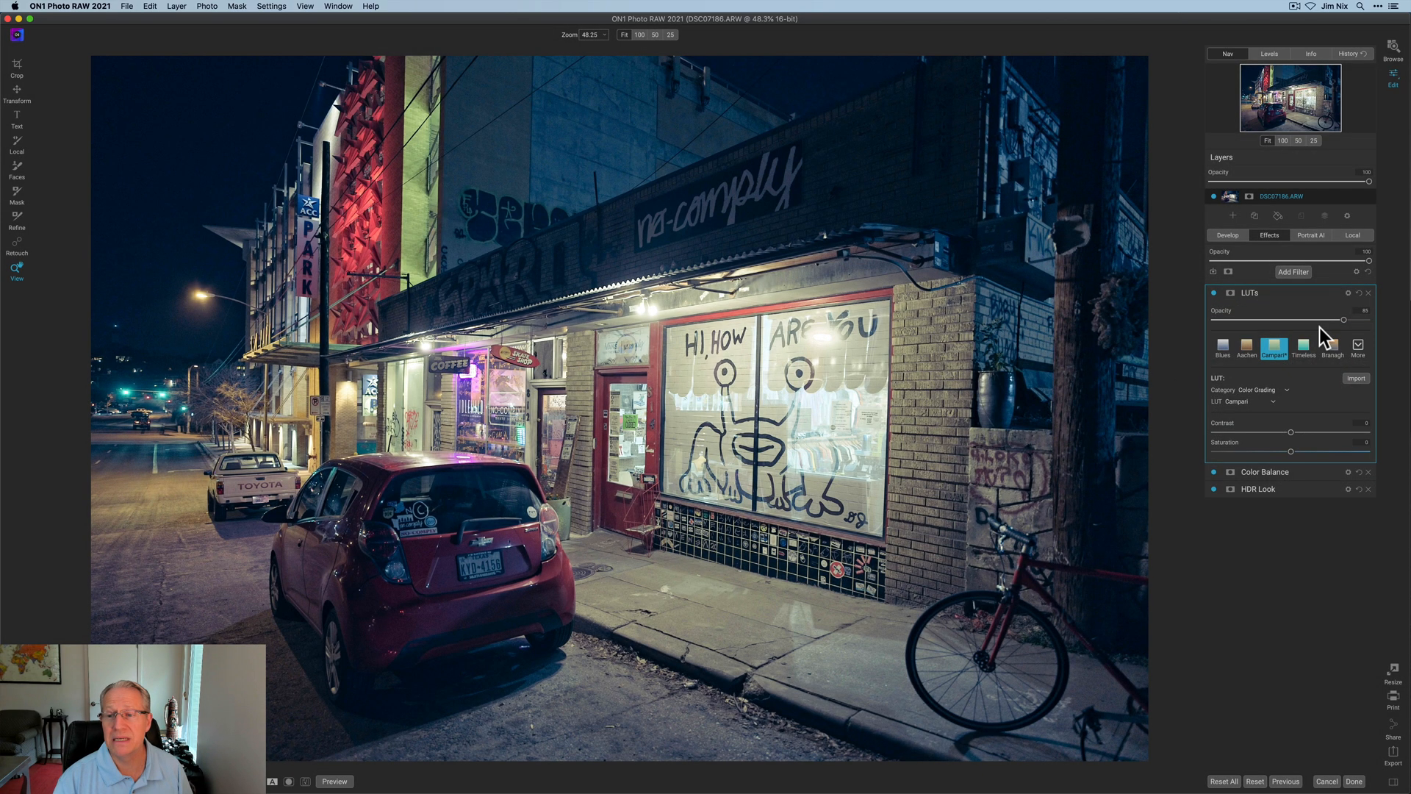
pyautogui.moveTo(1305, 322)
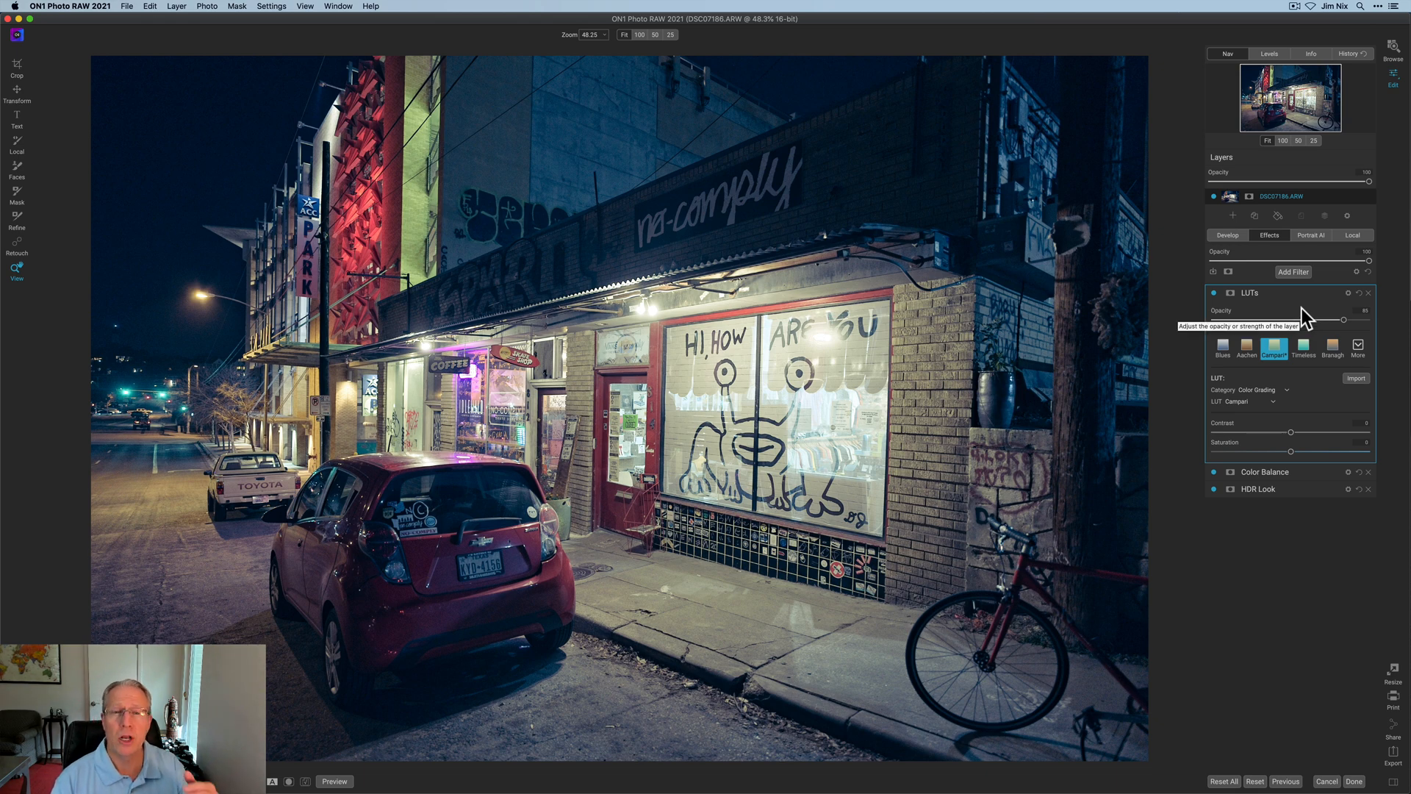